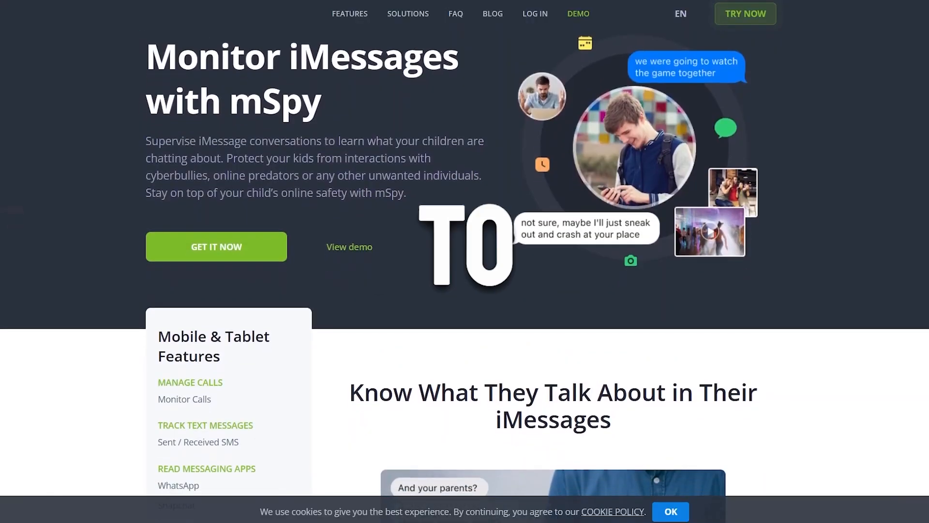
- Scroll the 'Monitor iMessages with mSpy' page down to the features sidebar and iMessage section
{"action": "scroll", "scroll_direction": "down", "scroll_amount": 3}
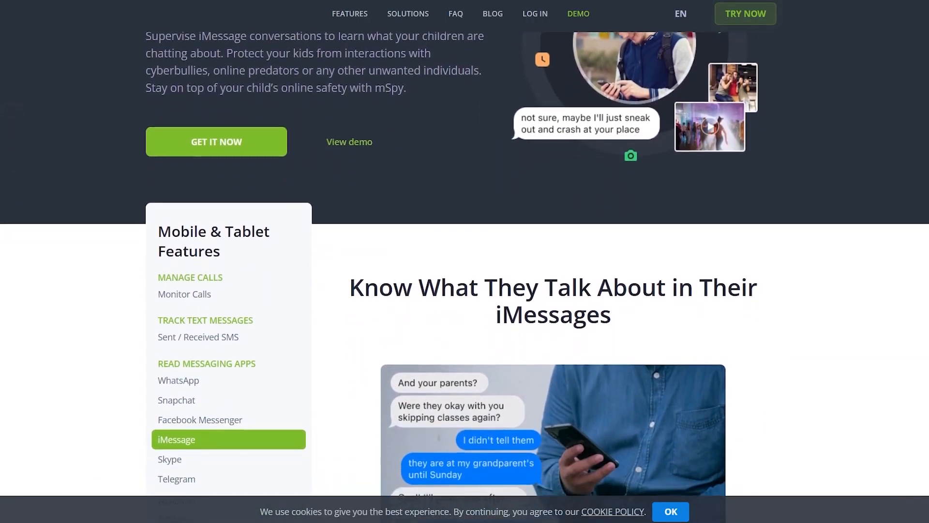
{"action": "scroll", "scroll_direction": "down", "scroll_amount": 3}
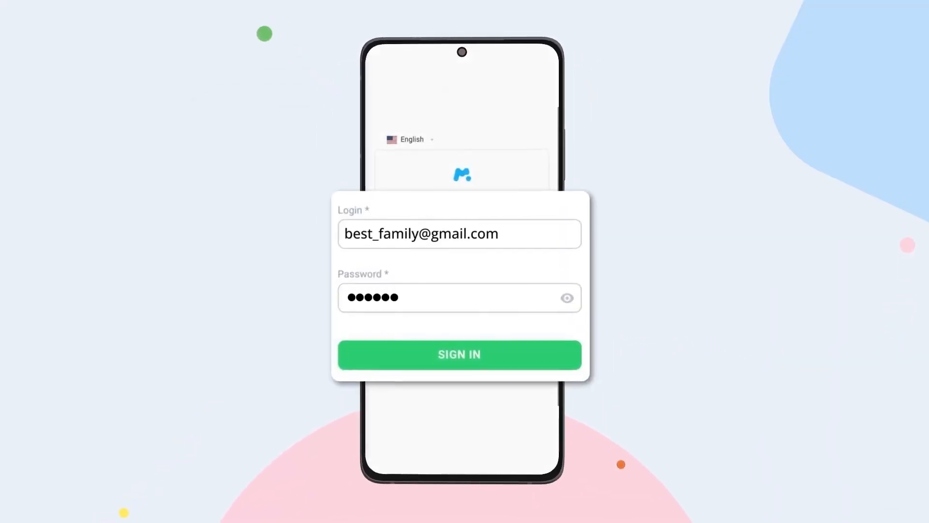
- Sign in with the pre-filled login and password to reach the Dashboard
{"action": "left_click", "coordinate": [459, 355]}
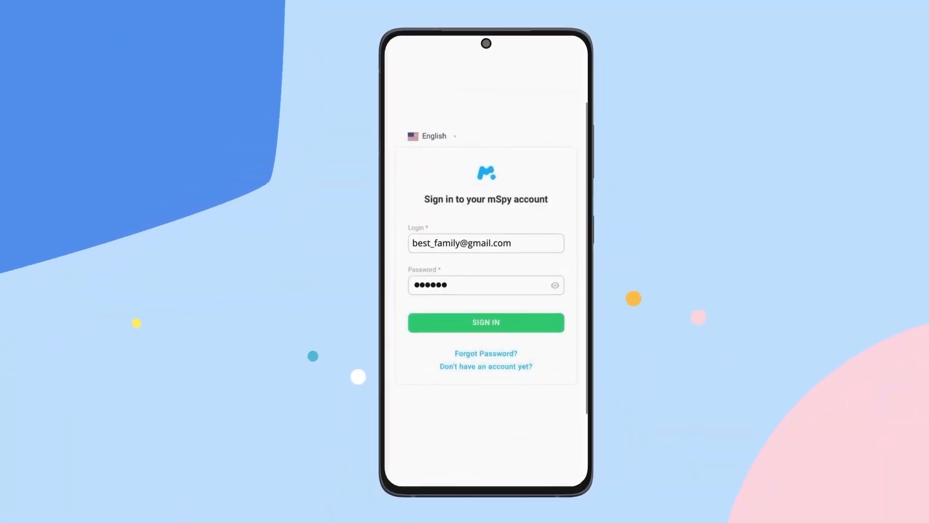
{"action": "left_click", "coordinate": [486, 322]}
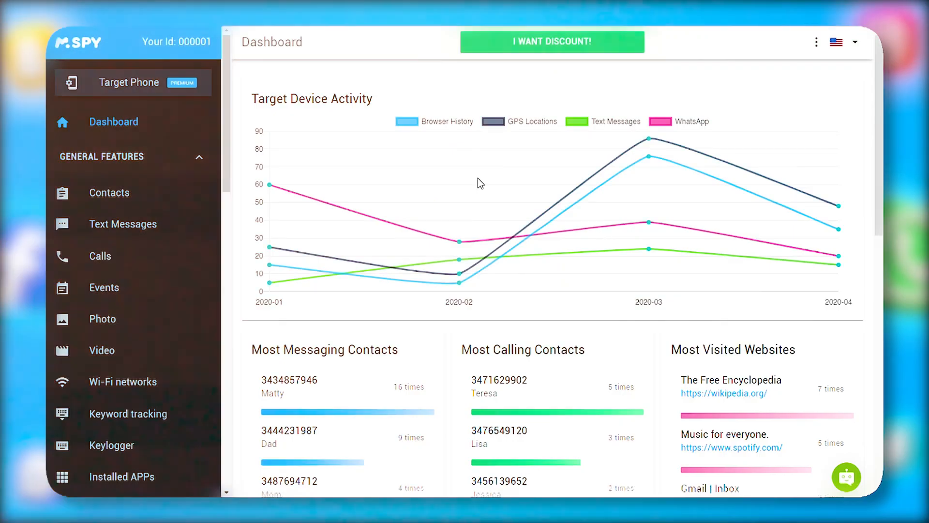
- Scroll the Dashboard through Most Messaging Contacts, Last Locations map and Account / Target Device panels
{"action": "scroll", "scroll_direction": "down", "scroll_amount": 3}
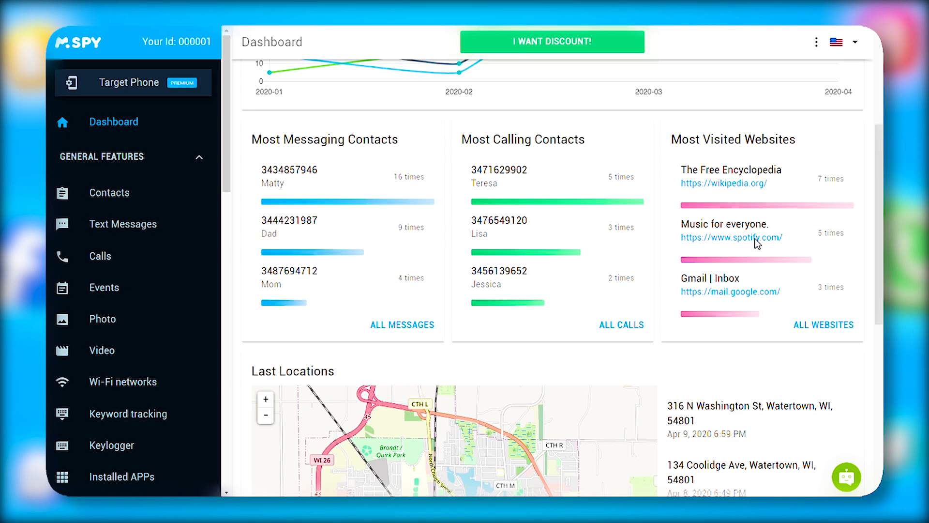
{"action": "scroll", "scroll_direction": "down", "scroll_amount": 3}
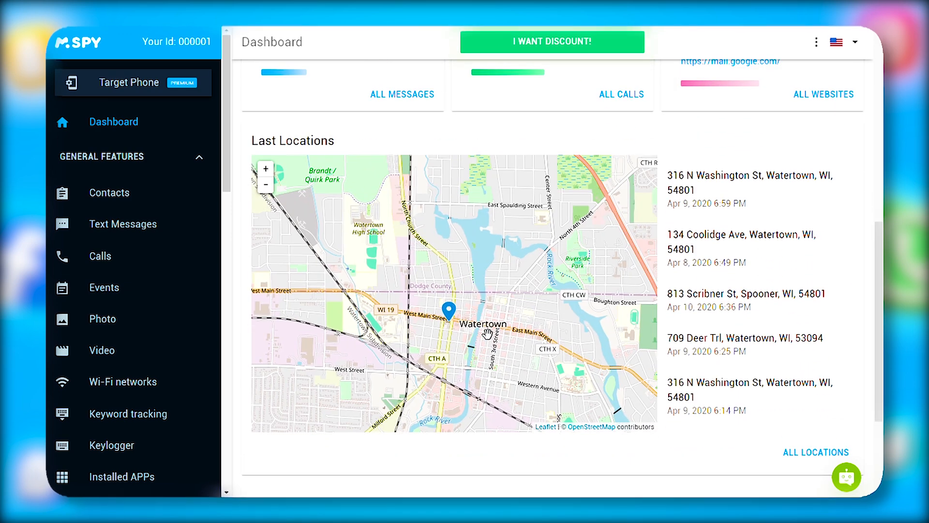
{"action": "scroll", "scroll_direction": "down", "scroll_amount": 3}
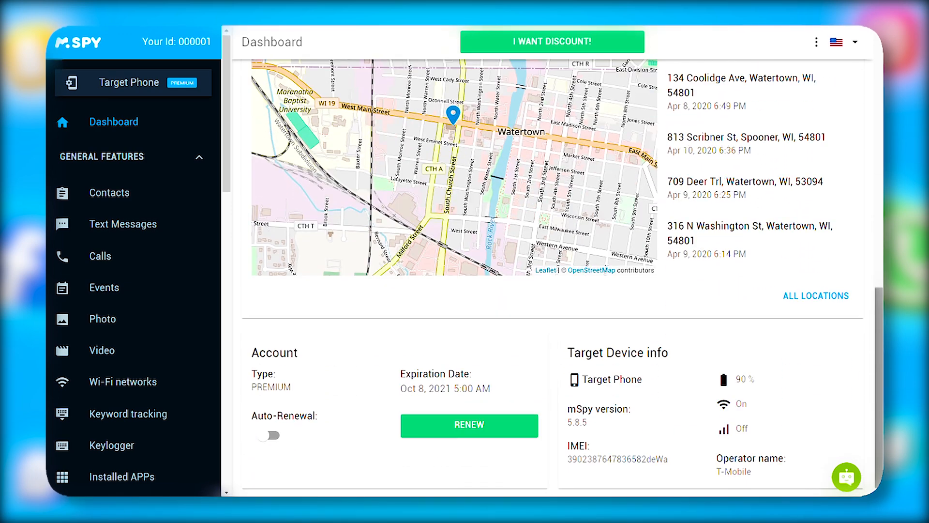
{"action": "left_click", "coordinate": [100, 255]}
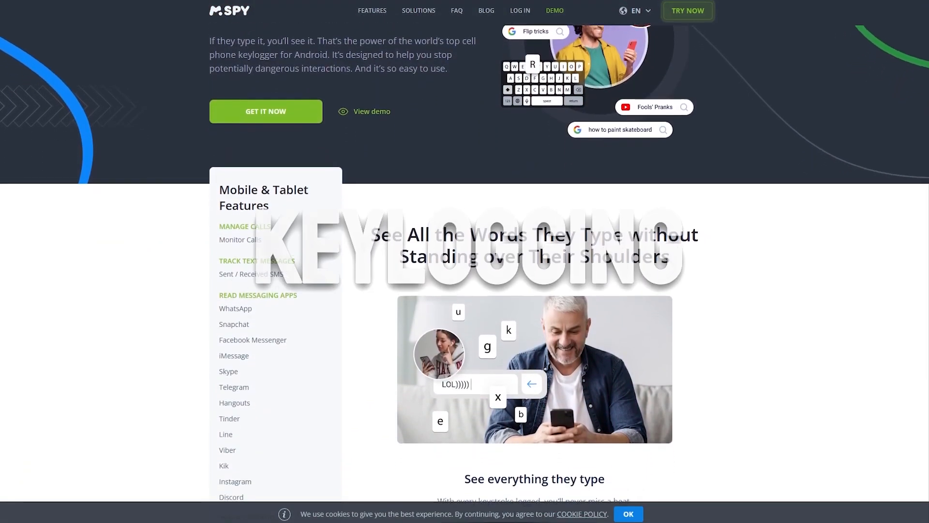
- Scroll the Keylogging page and the homepage past statistics and reviews to the 'Dozens of Features' list
{"action": "scroll", "scroll_direction": "down", "scroll_amount": 3}
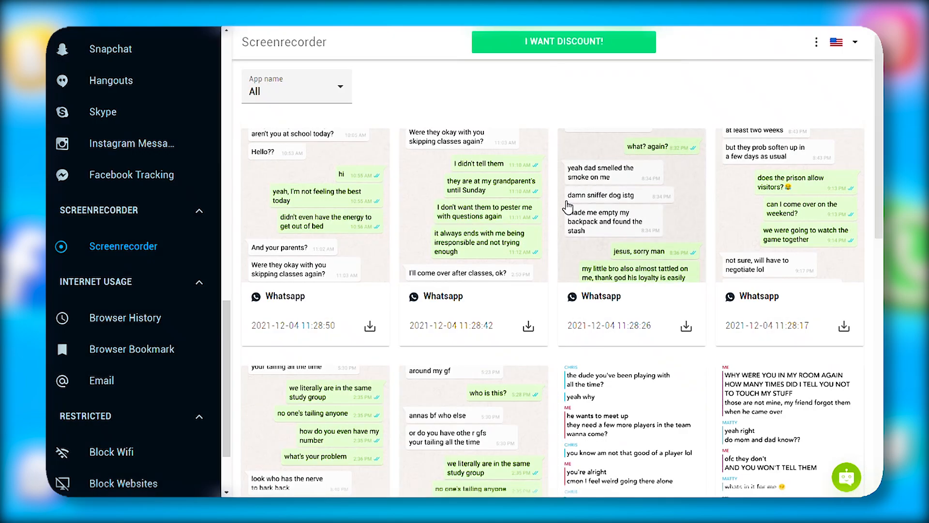
{"action": "scroll", "scroll_direction": "down", "scroll_amount": 3}
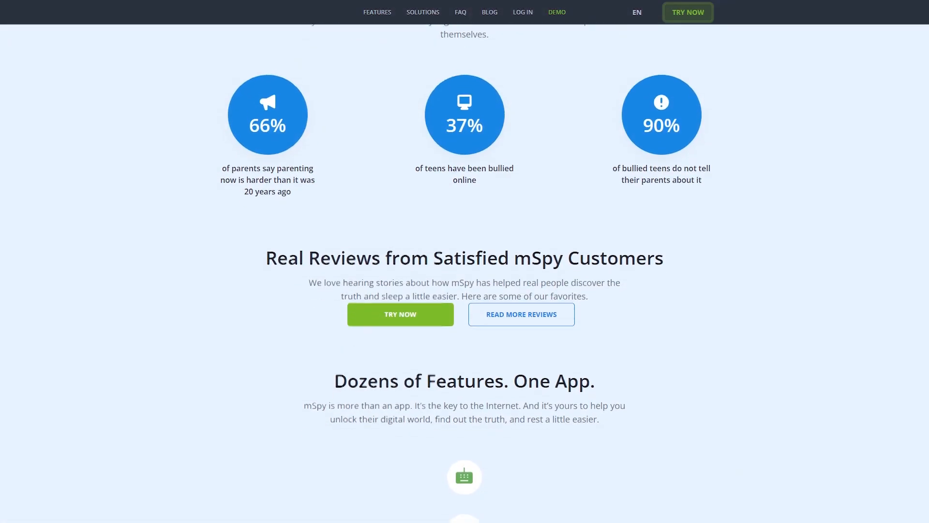
{"action": "scroll", "scroll_direction": "down", "scroll_amount": 3}
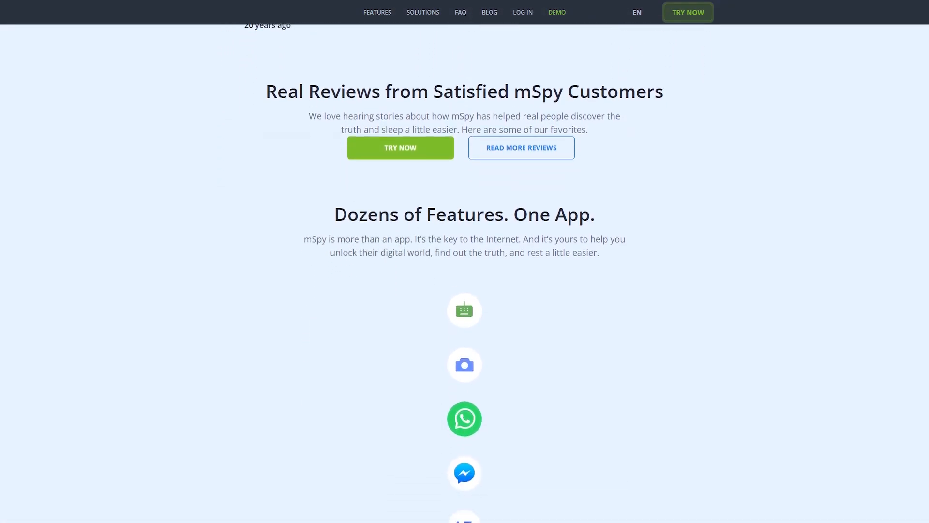
{"action": "scroll", "scroll_direction": "down", "scroll_amount": 3}
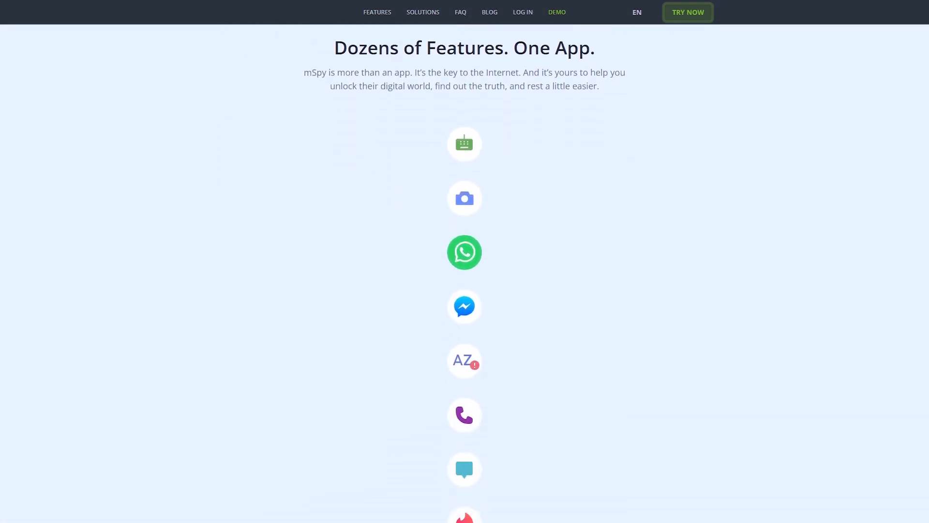
{"action": "scroll", "scroll_direction": "down", "scroll_amount": 3}
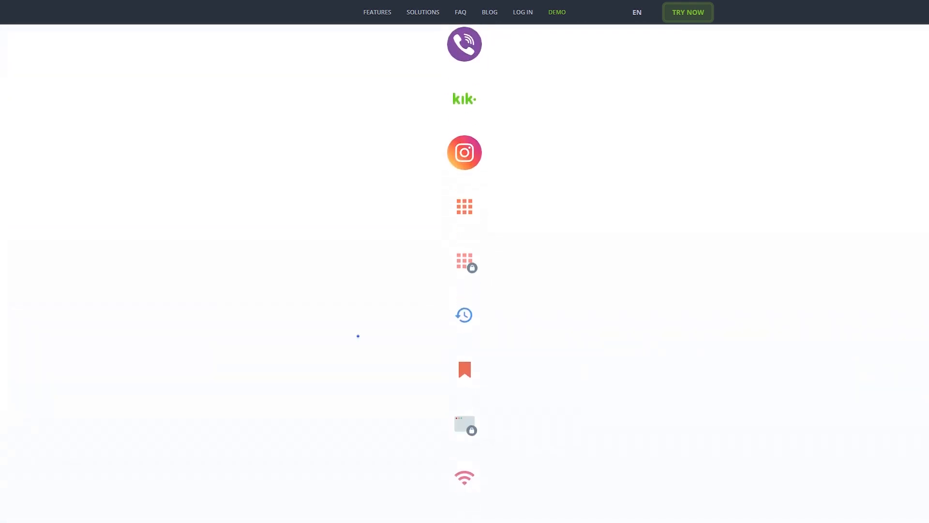
{"action": "scroll", "scroll_direction": "down", "scroll_amount": 3}
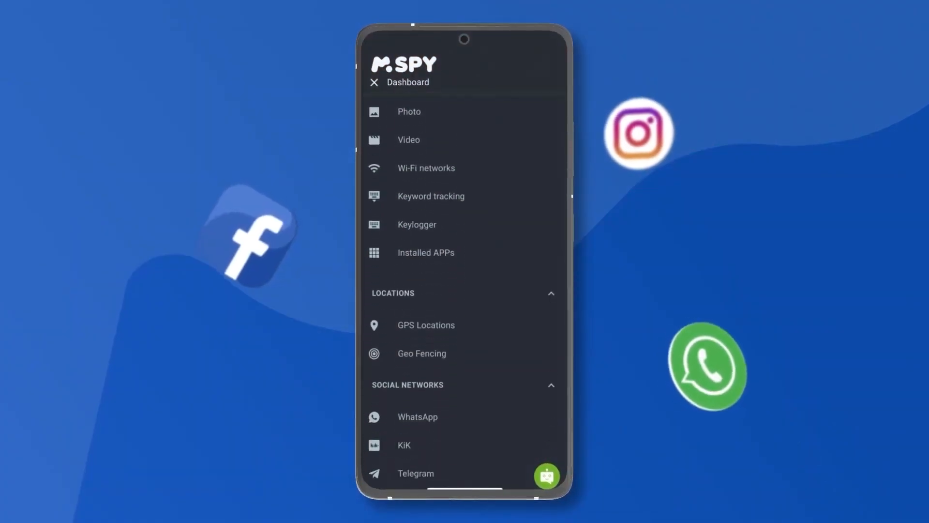
- Enlarge a captured WhatsApp recording in Screenrecorder, then close the preview
{"action": "scroll", "scroll_direction": "down", "scroll_amount": 3}
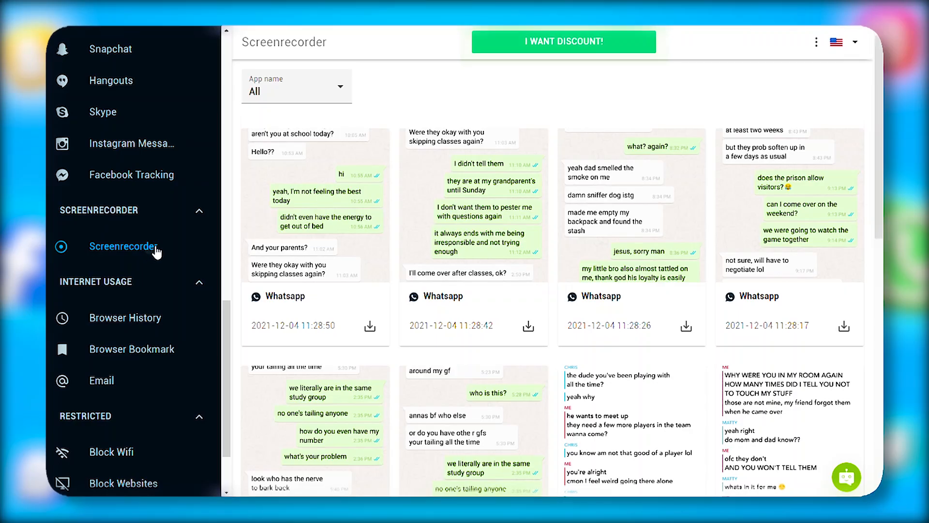
{"action": "left_click", "coordinate": [315, 198]}
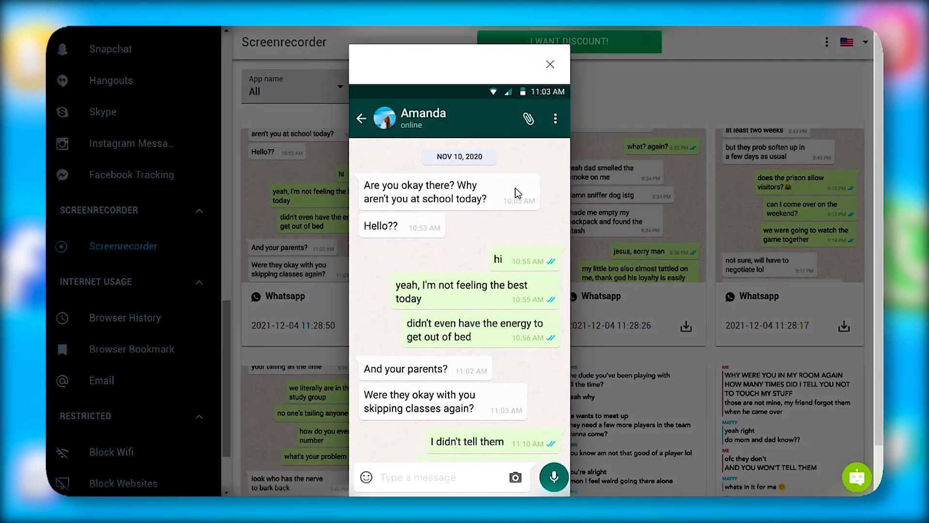
{"action": "left_click", "coordinate": [550, 64]}
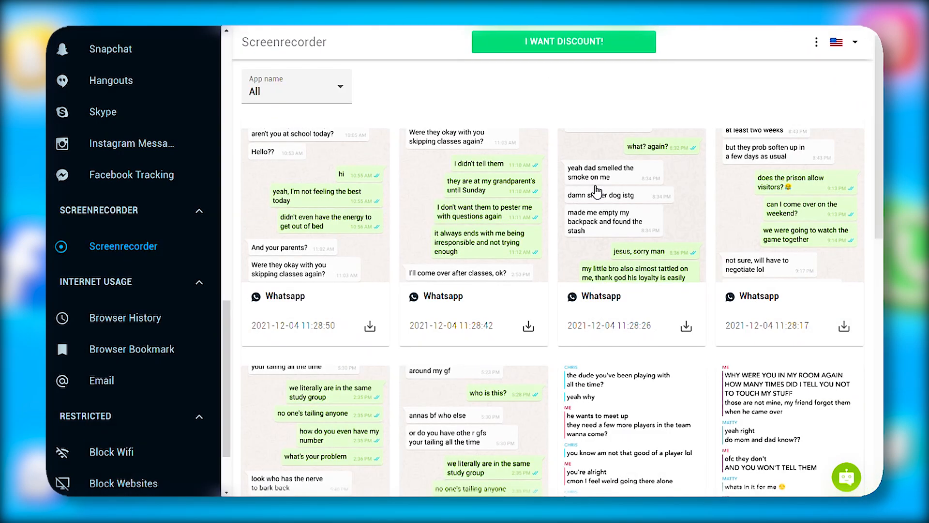
{"action": "scroll", "scroll_direction": "down", "scroll_amount": 3}
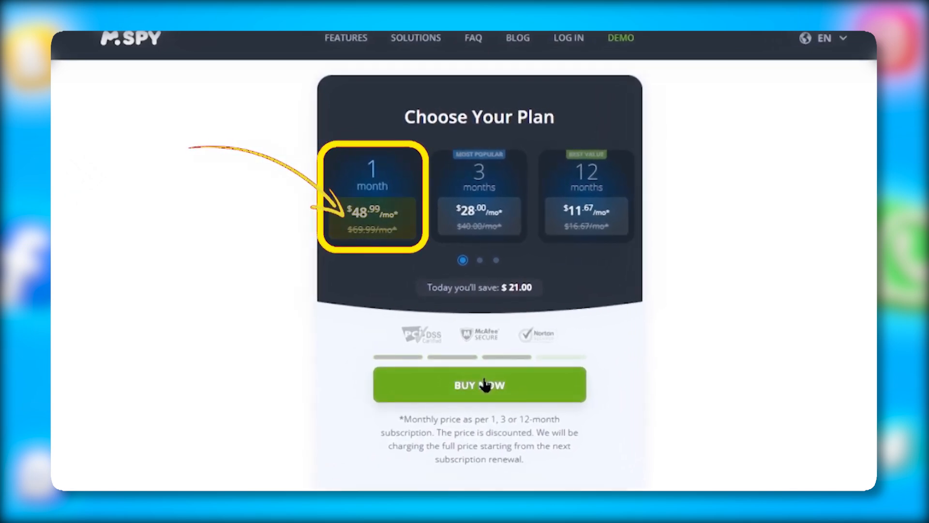
- View the Choose Your Plan page with 1-month, 3-month and 12-month cards and BUY NOW
{"action": "left_click", "coordinate": [478, 195]}
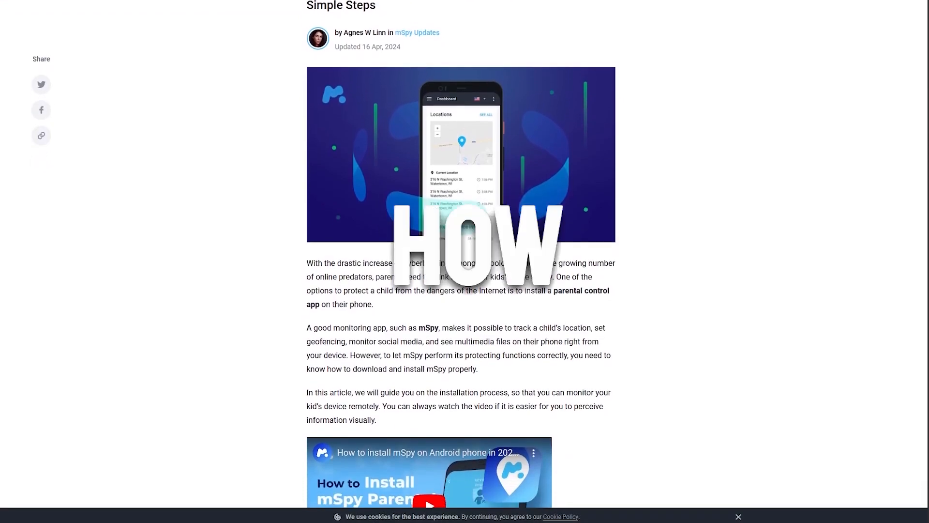
- Install and launch the .Update service app, allow location while in use and Chrome installs, and acknowledge GOT IT
{"action": "scroll", "scroll_direction": "down", "scroll_amount": 3}
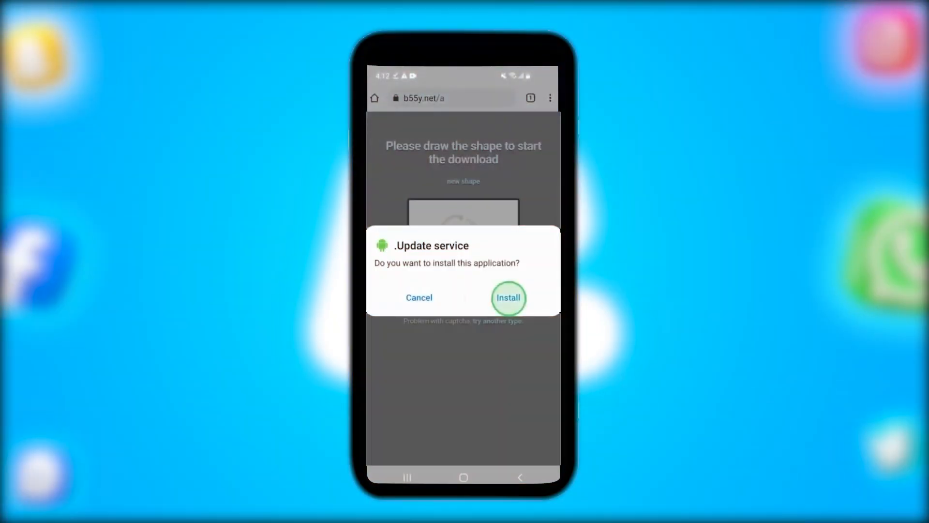
{"action": "left_click", "coordinate": [508, 298]}
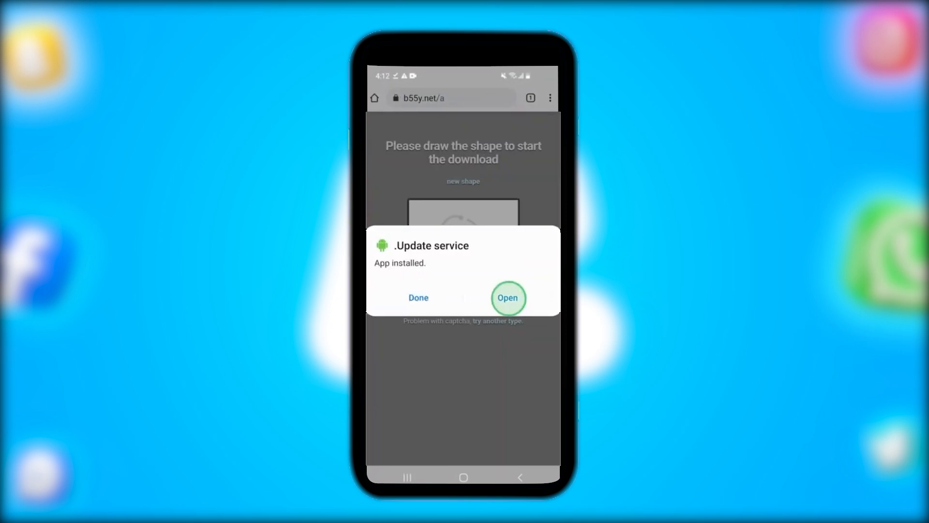
{"action": "left_click", "coordinate": [508, 298]}
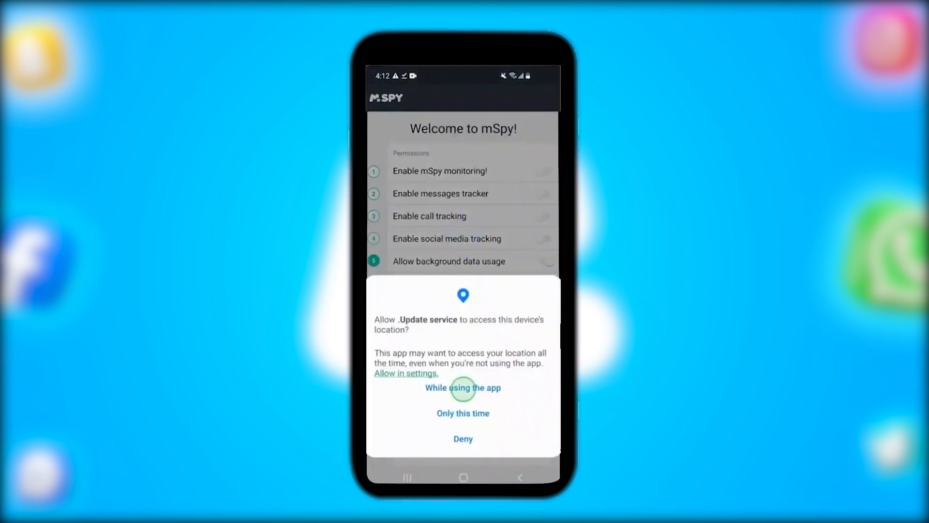
{"action": "left_click", "coordinate": [462, 387]}
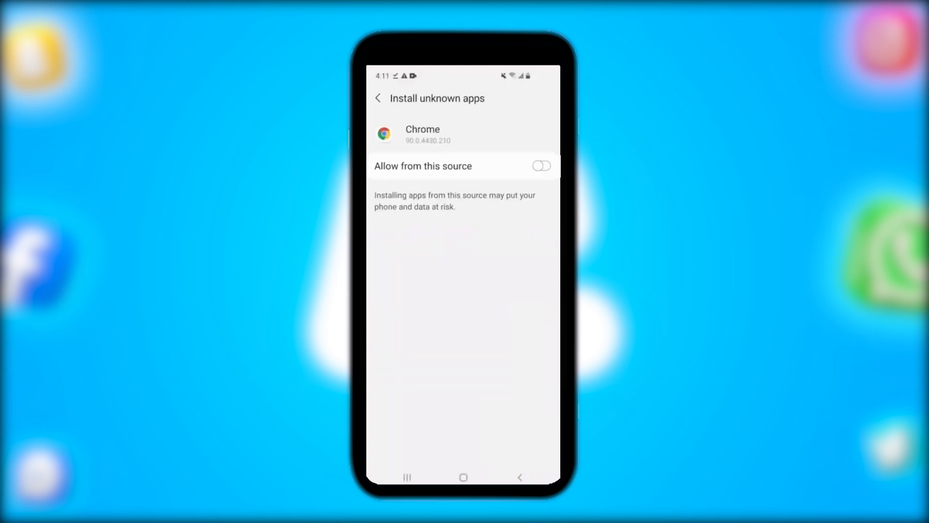
{"action": "left_click", "coordinate": [541, 166]}
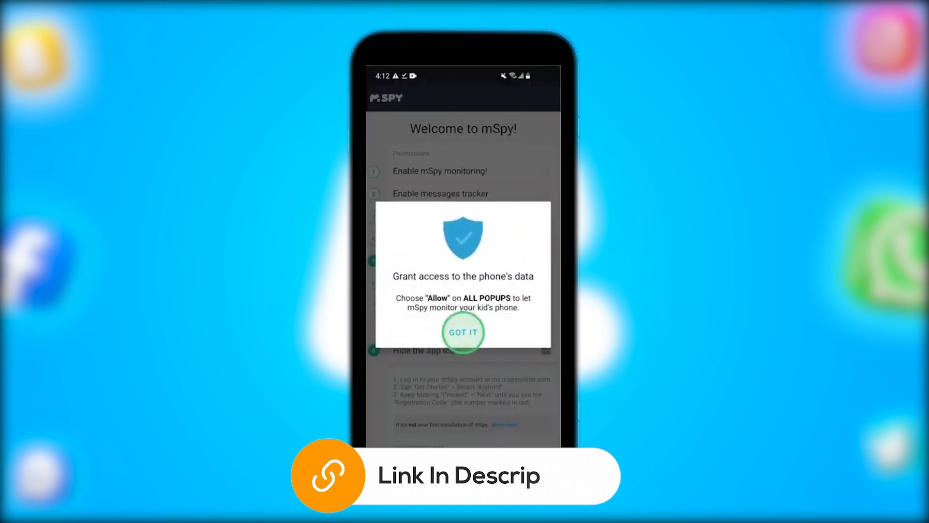
{"action": "left_click", "coordinate": [462, 332]}
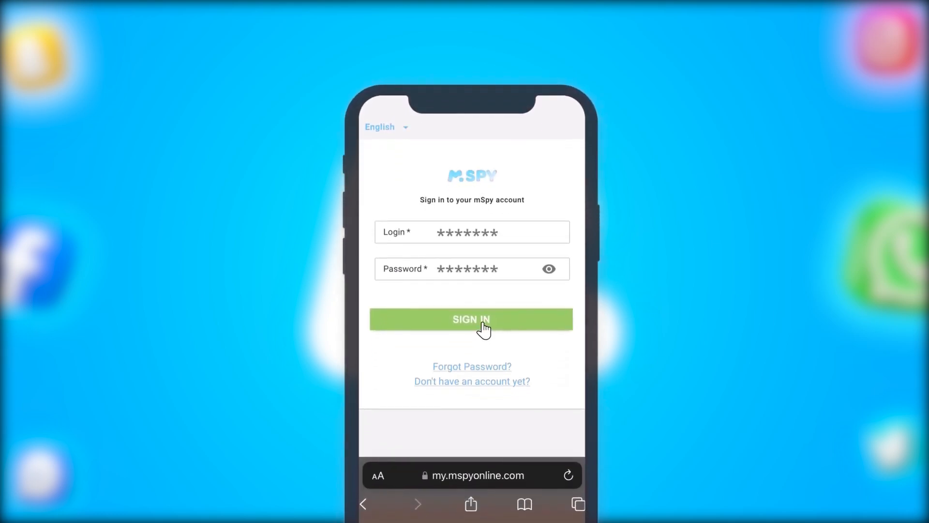
- Sign in and view the device's GPS Locations on the map around Watertown
{"action": "left_click", "coordinate": [472, 320]}
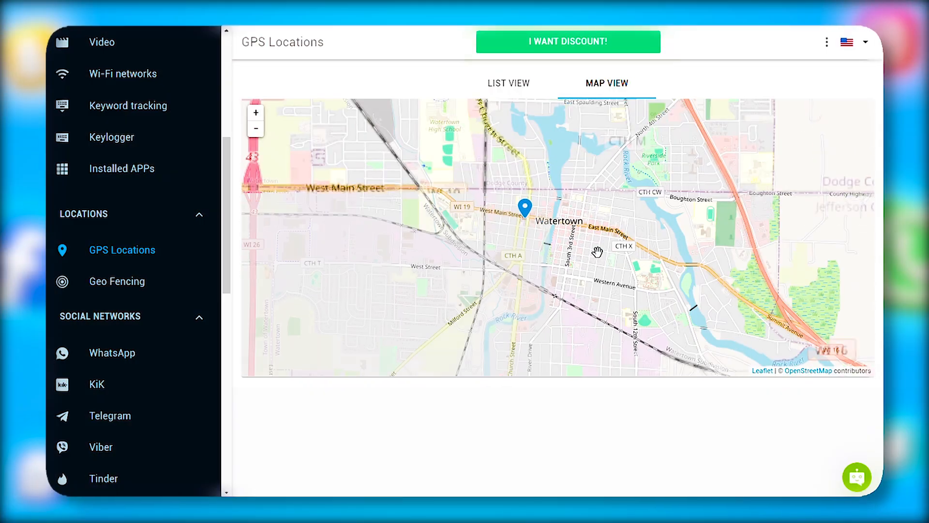
{"action": "left_click", "coordinate": [117, 281]}
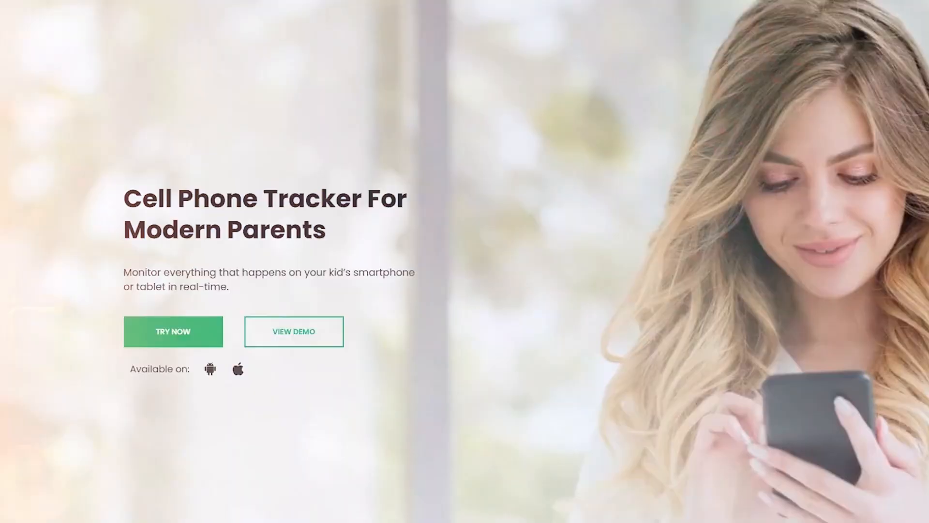
- Scroll the homepage feature grid and the iMessage monitoring page toward Email Monitoring
{"action": "scroll", "scroll_direction": "down", "scroll_amount": 3}
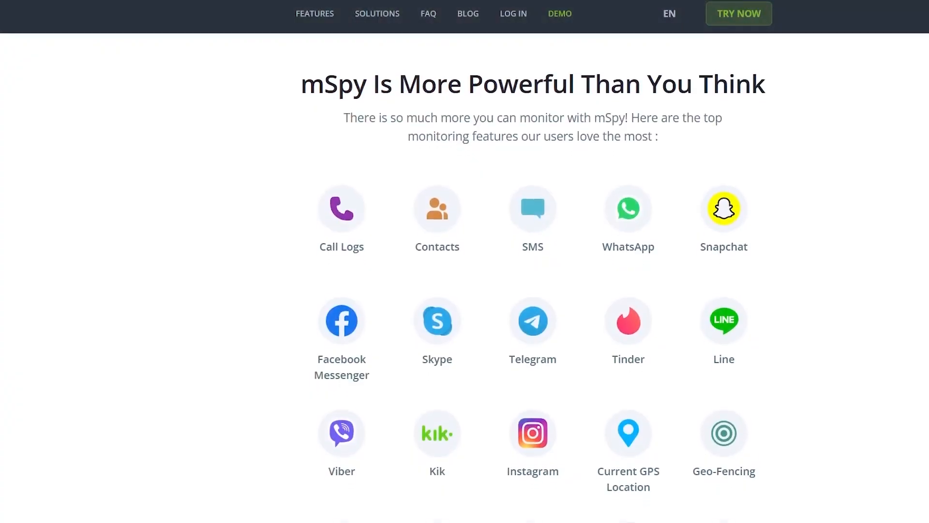
{"action": "scroll", "scroll_direction": "down", "scroll_amount": 3}
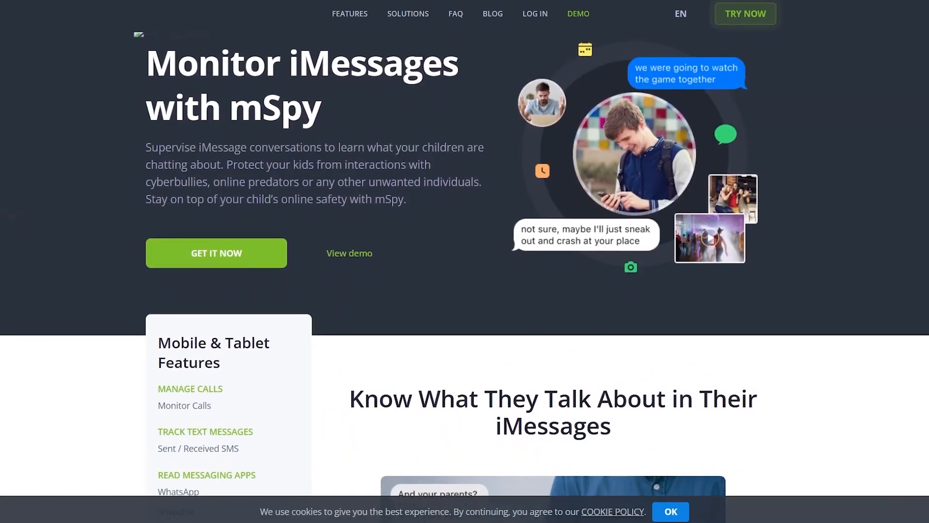
{"action": "scroll", "scroll_direction": "down", "scroll_amount": 3}
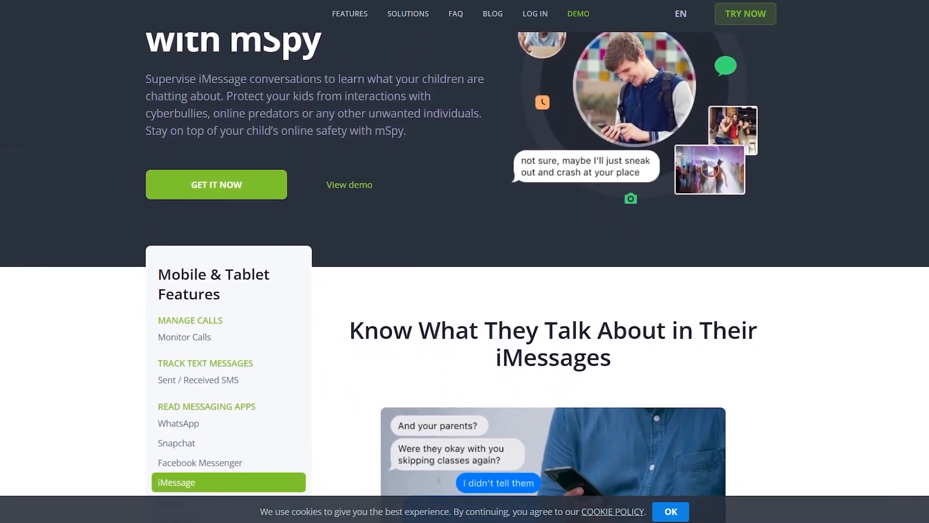
{"action": "scroll", "scroll_direction": "down", "scroll_amount": 3}
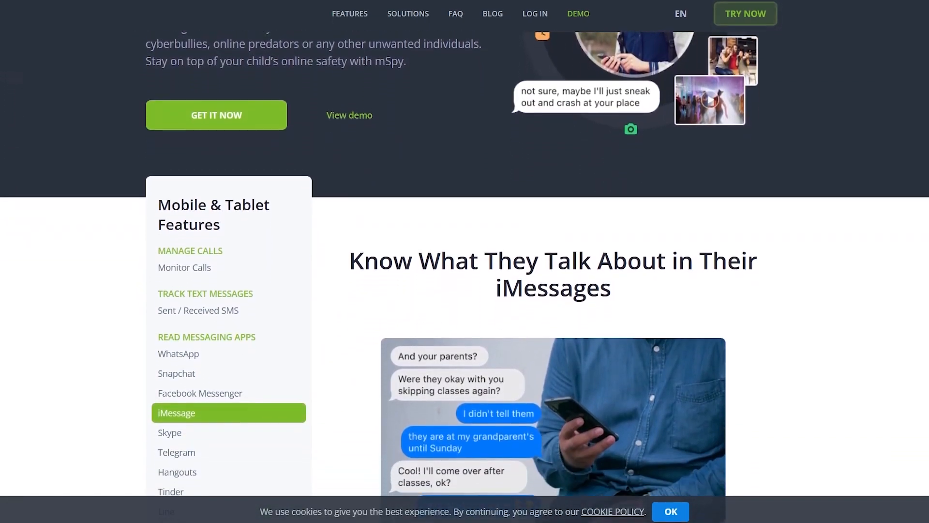
{"action": "scroll", "scroll_direction": "down", "scroll_amount": 3}
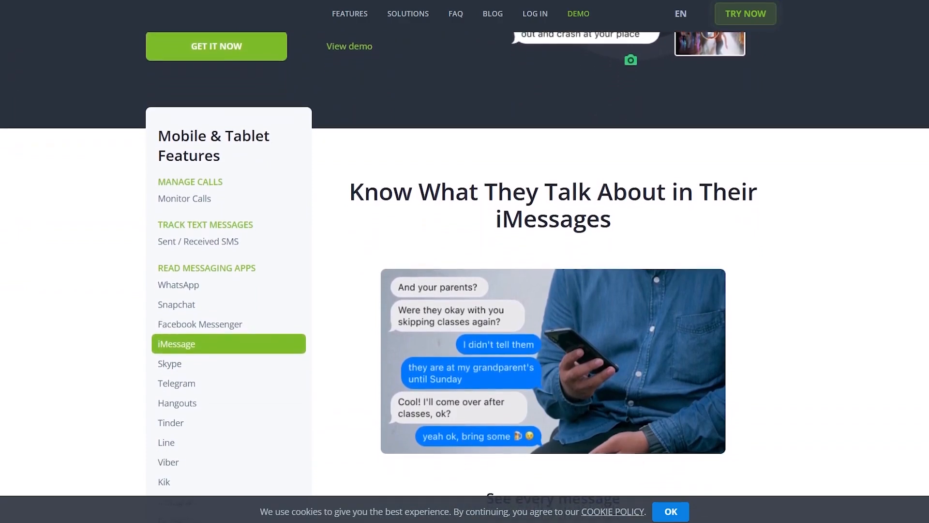
{"action": "scroll", "scroll_direction": "down", "scroll_amount": 3}
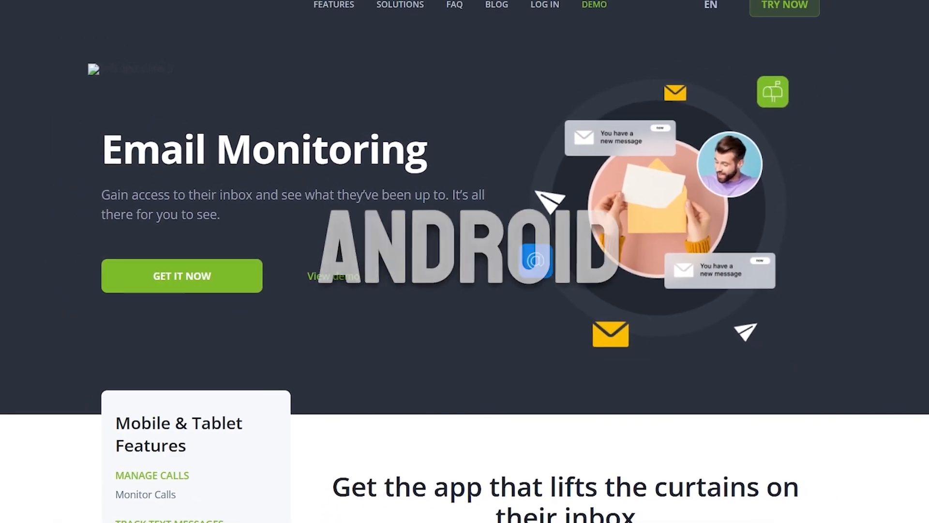
- Move from Email Monitoring to the sidebar's GENERAL FEATURES list of Contacts, Text Messages, Calls and Events
{"action": "left_click", "coordinate": [182, 275]}
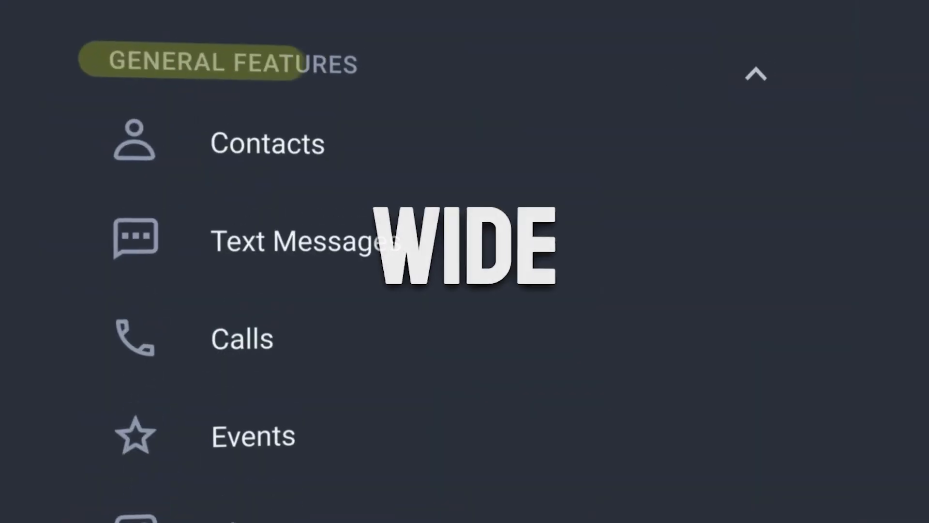
- Scroll the dashboard to the top contacts, most visited websites and last locations panels
{"action": "scroll", "scroll_direction": "down", "scroll_amount": 3}
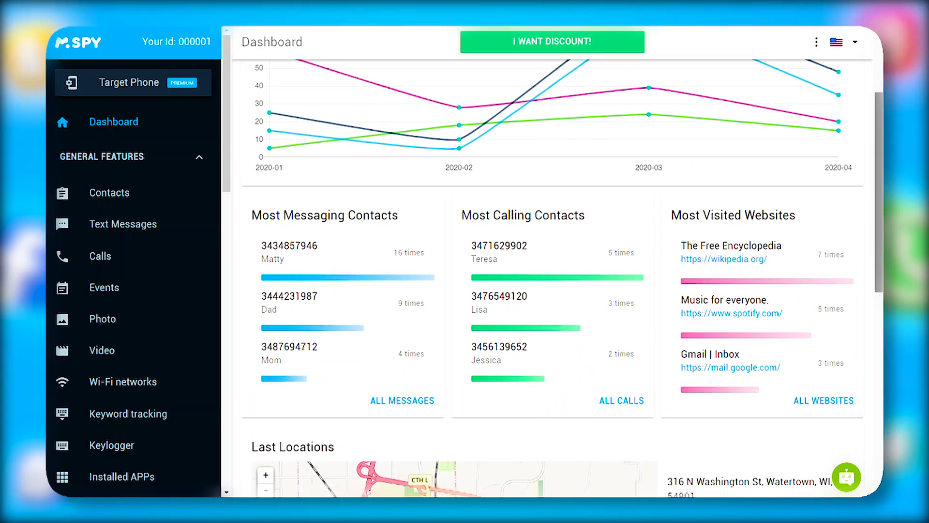
{"action": "scroll", "scroll_direction": "down", "scroll_amount": 3}
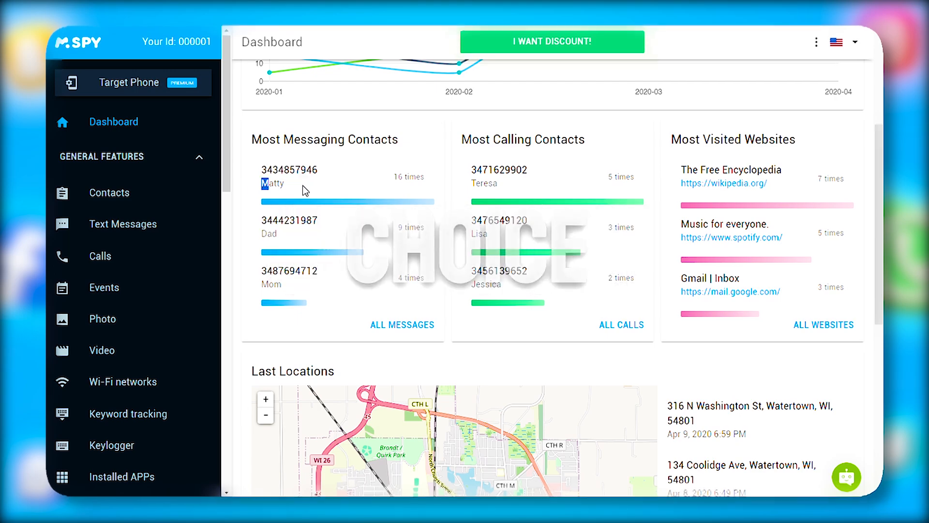